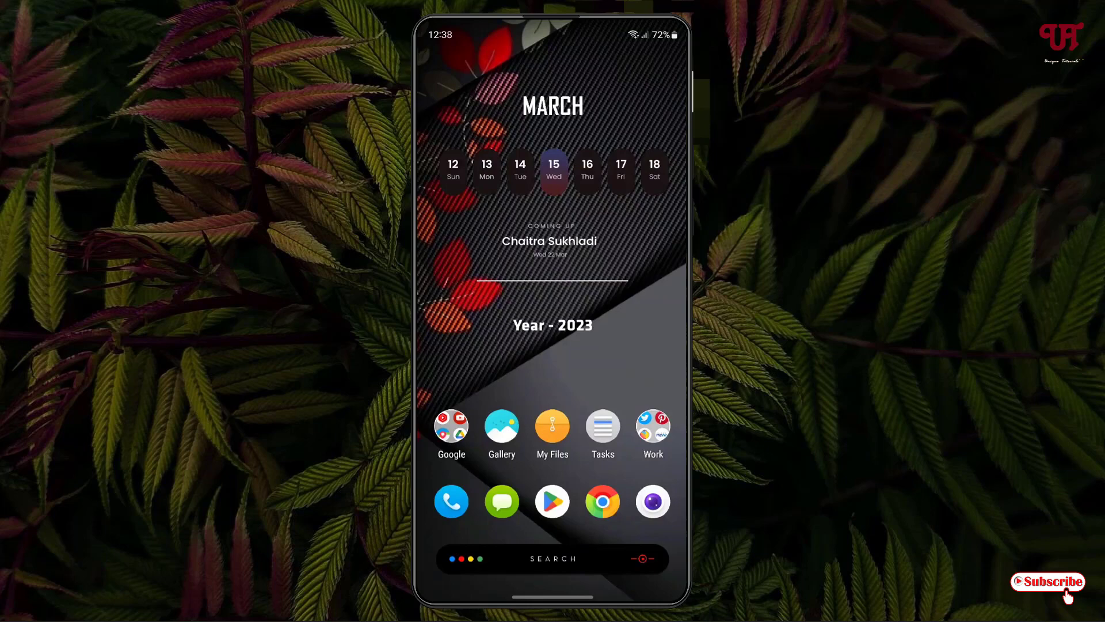
Find Apk Analyzer by Martin Styk in Play Store and install it.
left_click(552, 501)
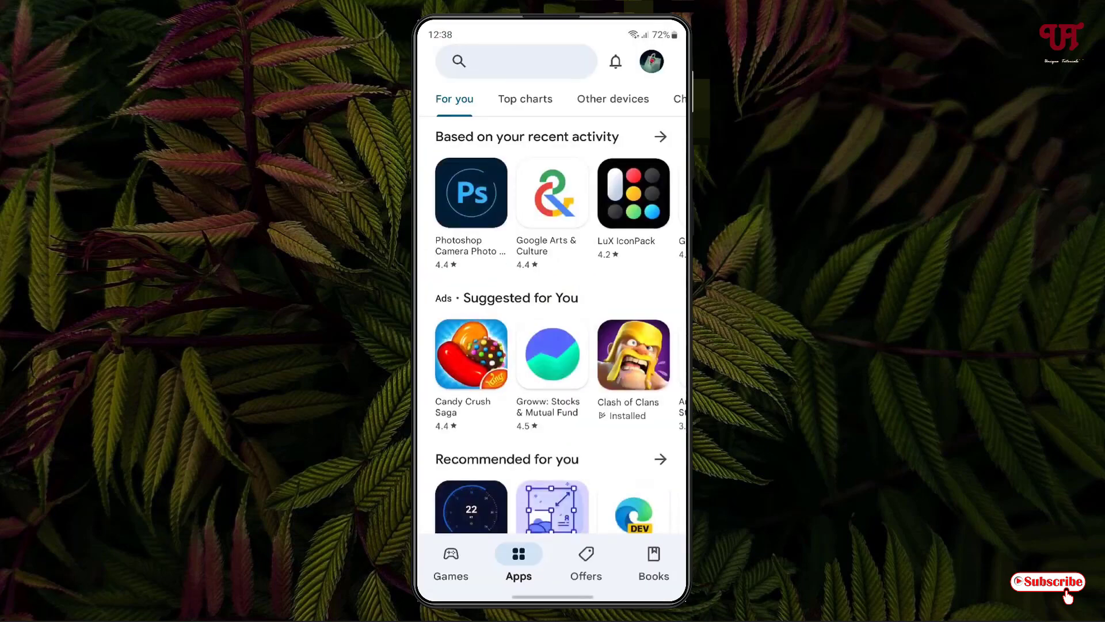
left_click(515, 61)
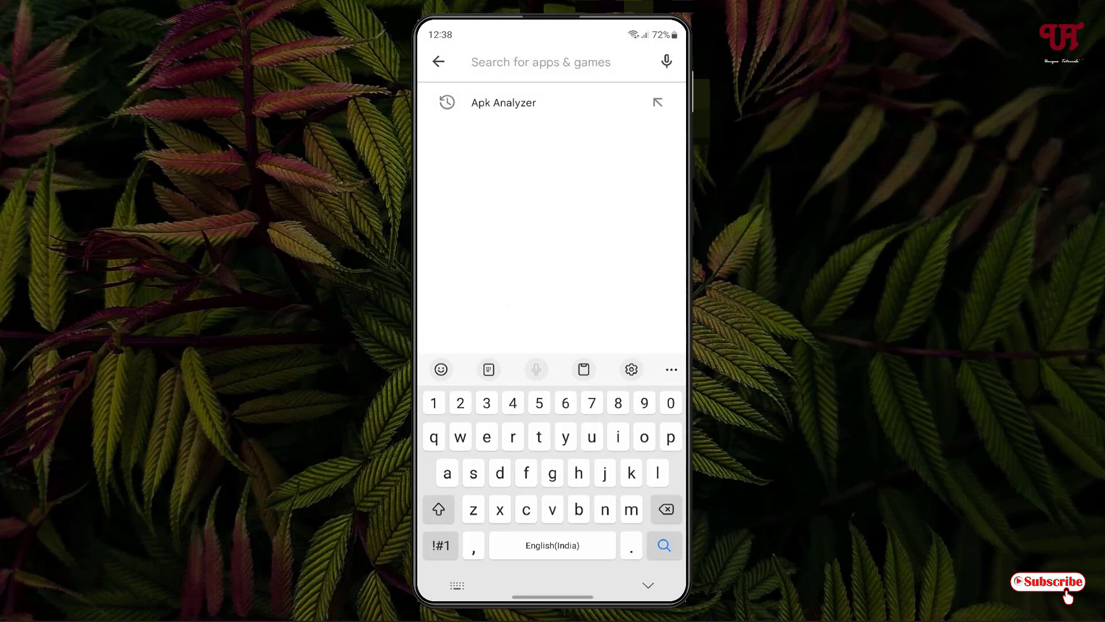
left_click(503, 102)
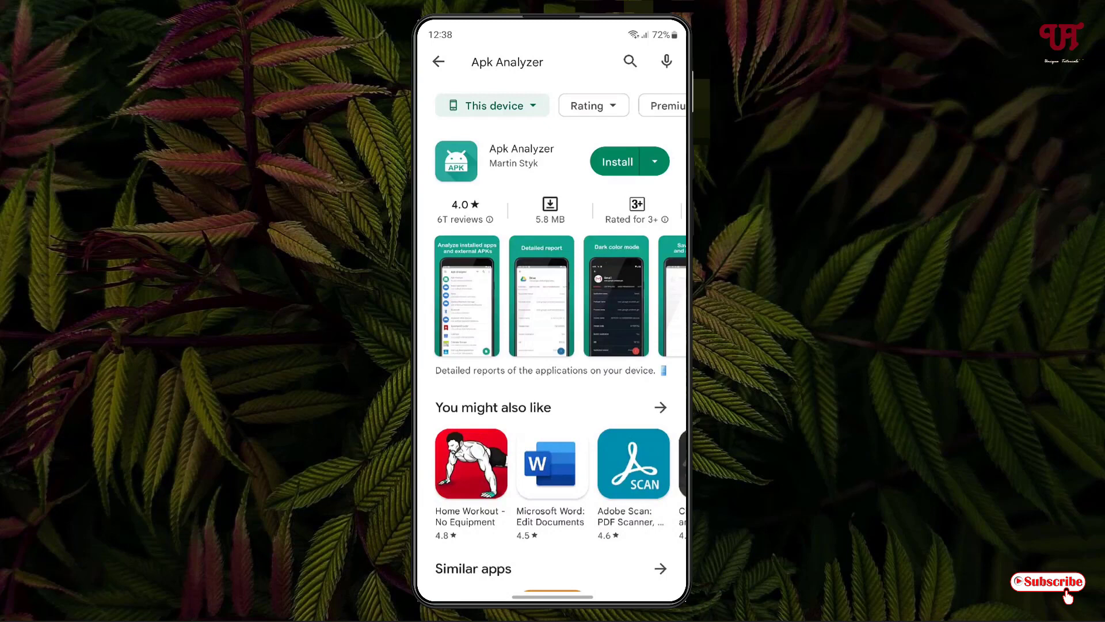
scroll("down", 3)
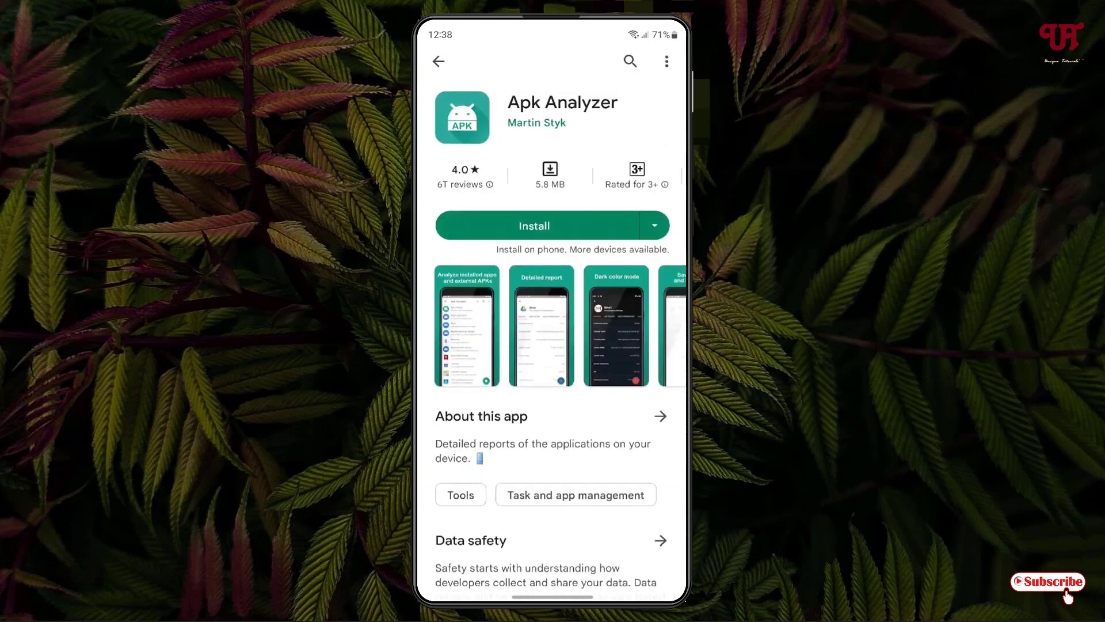
left_click(534, 226)
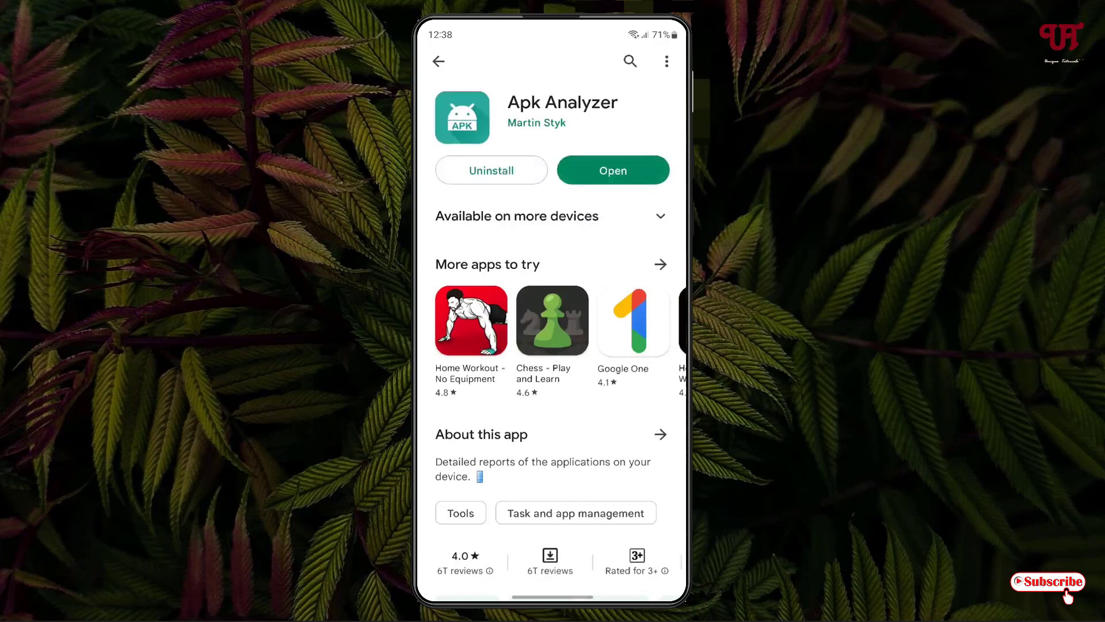
Launch Apk Analyzer and view the Amazon app's details.
left_click(612, 169)
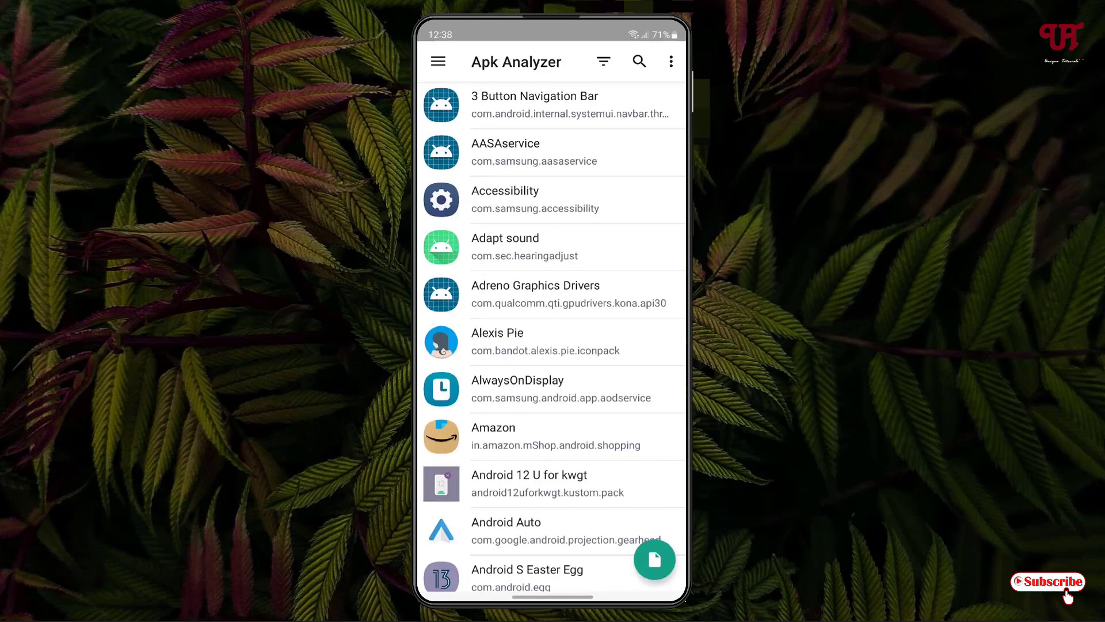
left_click(552, 435)
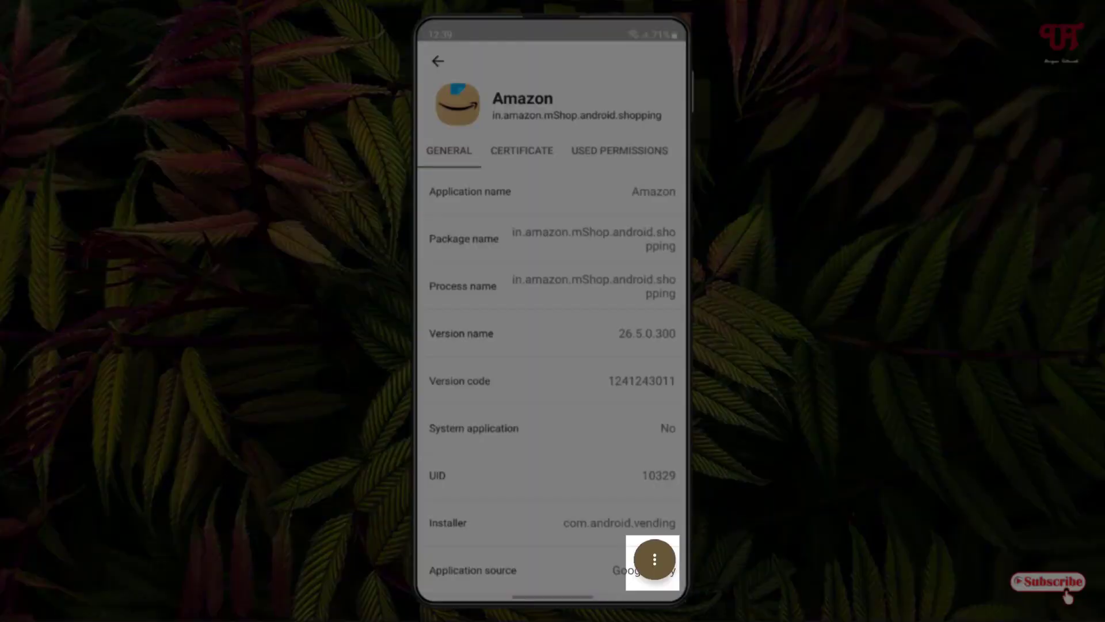
Save Amazon's app icon as an image from the floating actions menu.
left_click(653, 559)
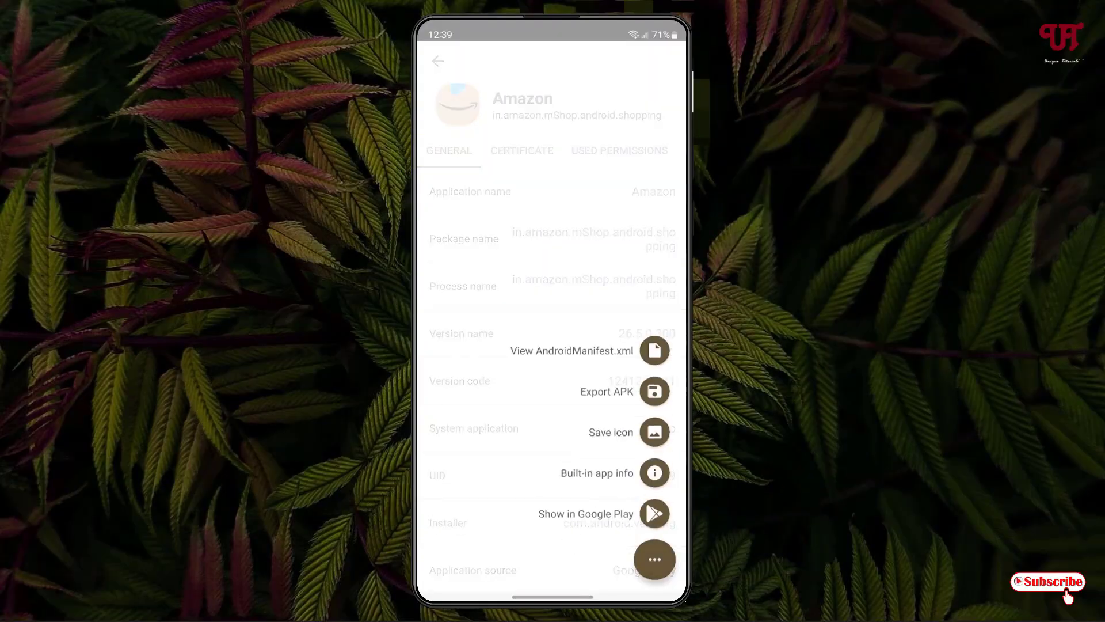
left_click(625, 431)
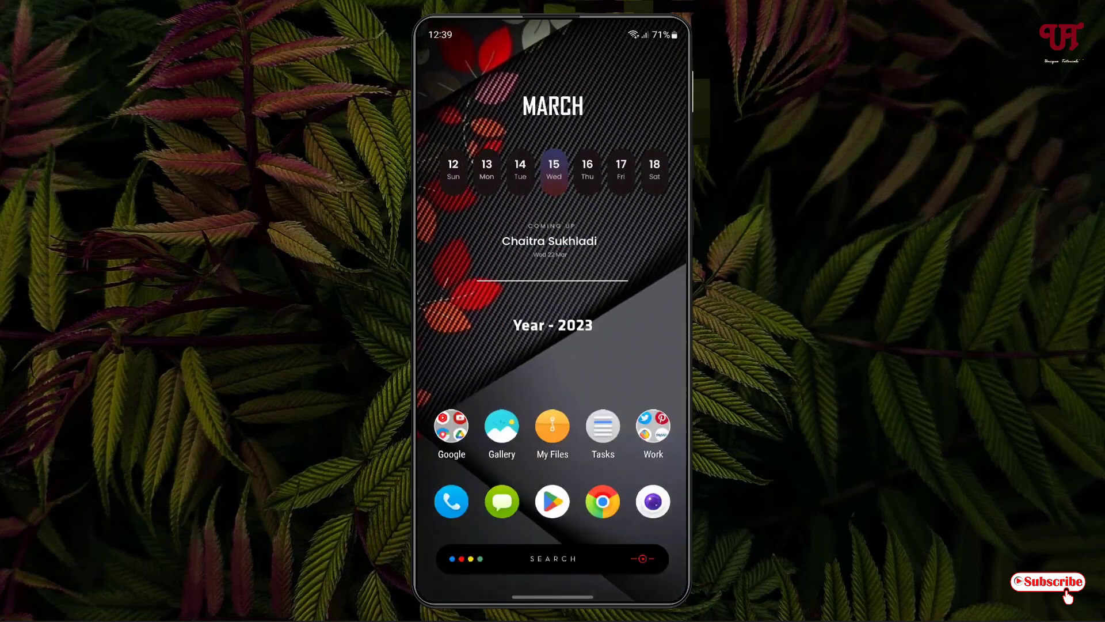
View the saved Amazon icon in Gallery's Pictures album.
left_click(501, 424)
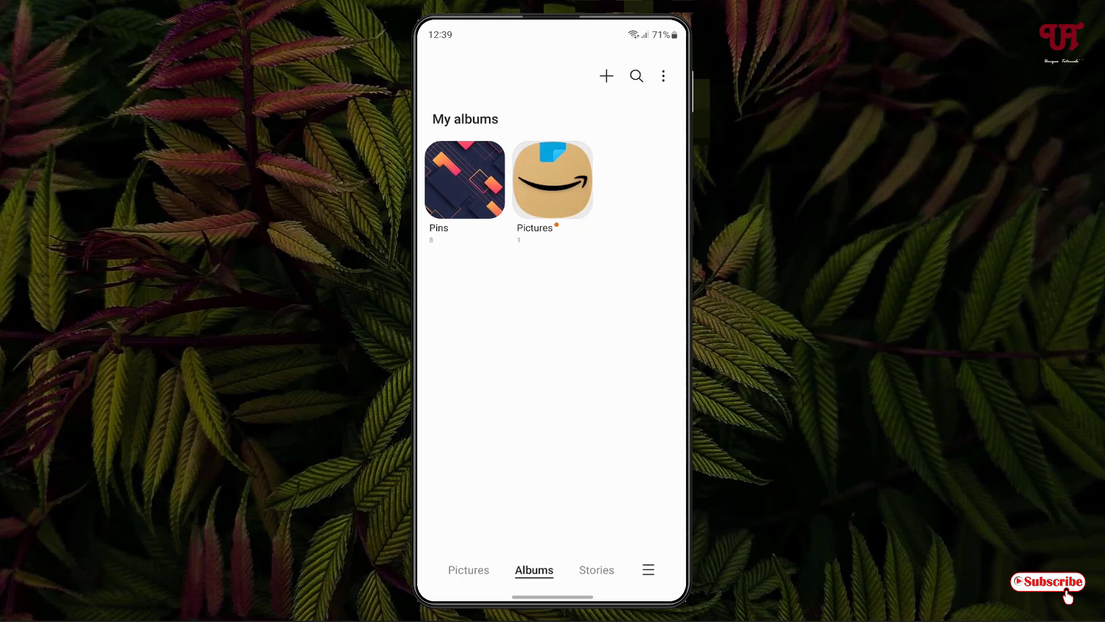
left_click(553, 180)
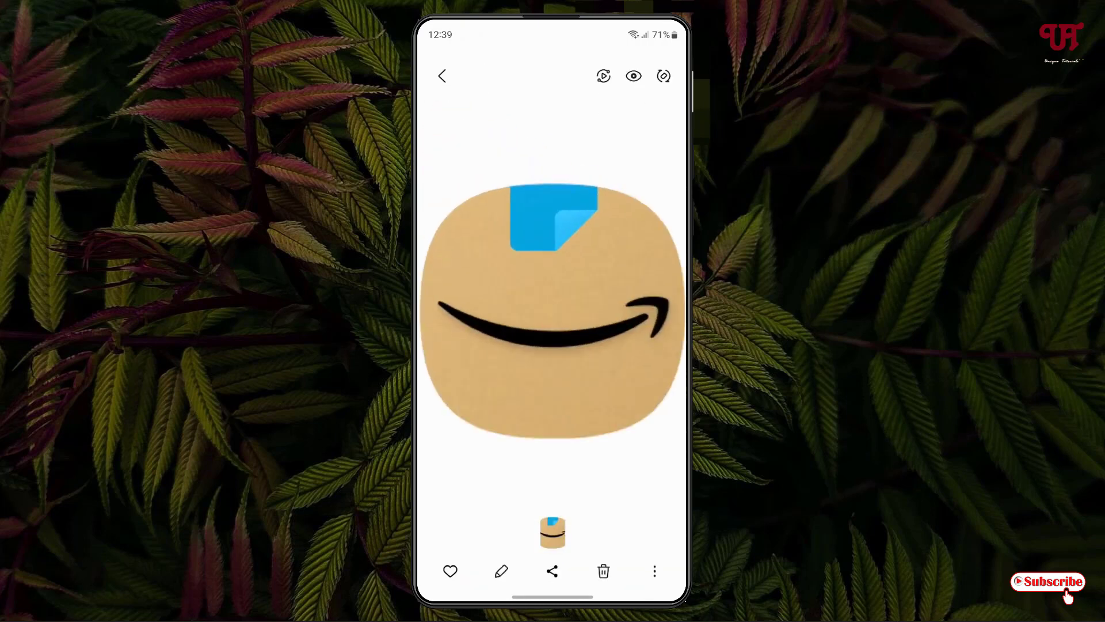
Return to Apk Analyzer's installed-apps list via Recents.
left_click(552, 310)
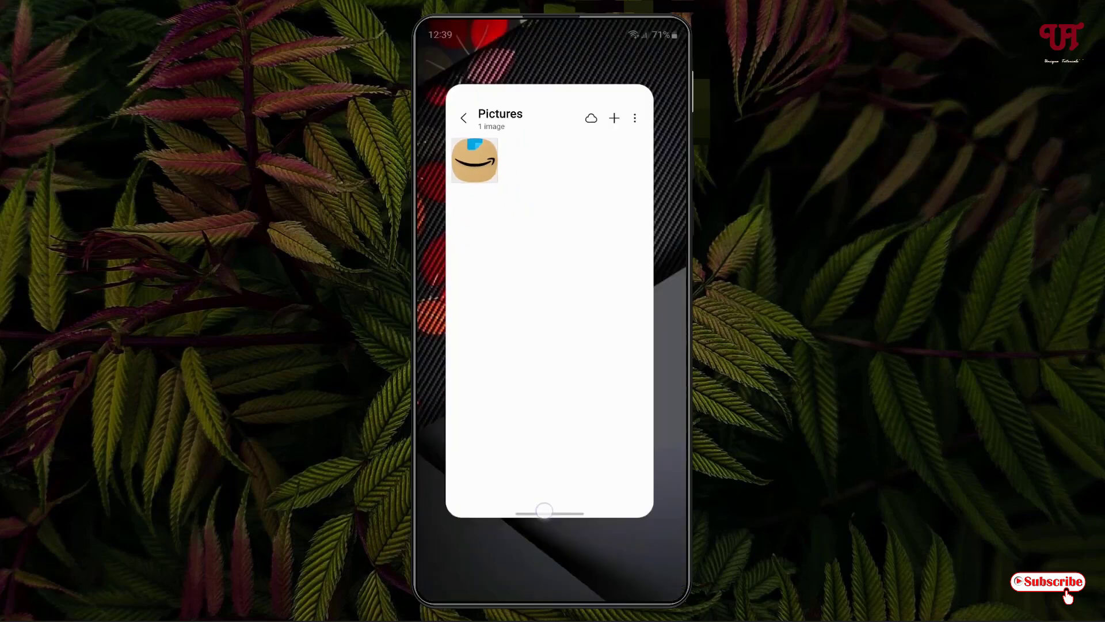
left_click(473, 160)
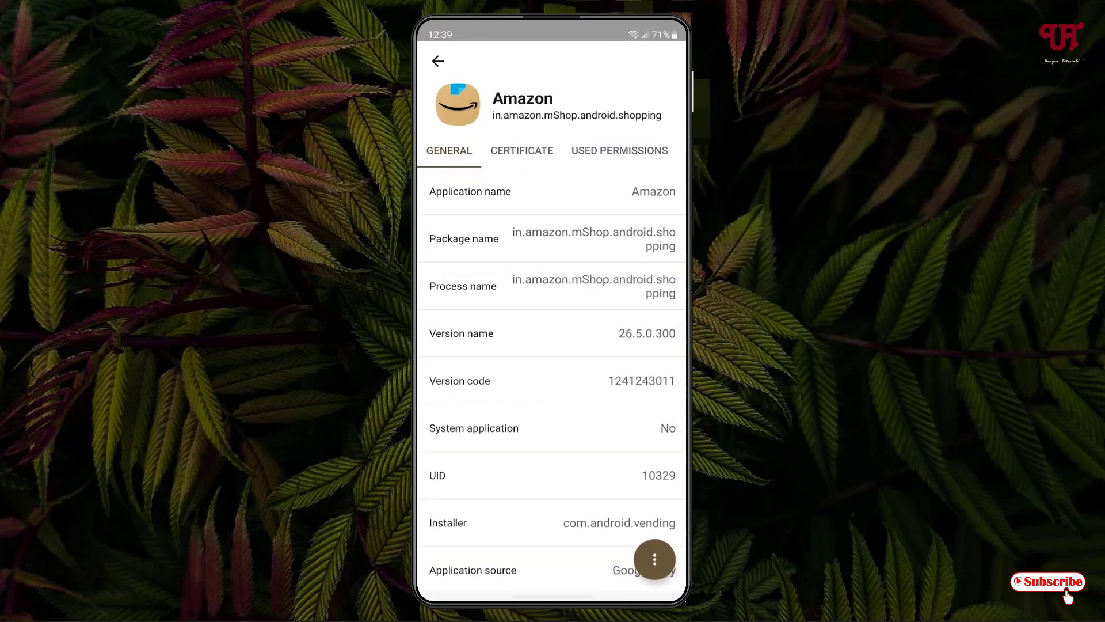
left_click(437, 62)
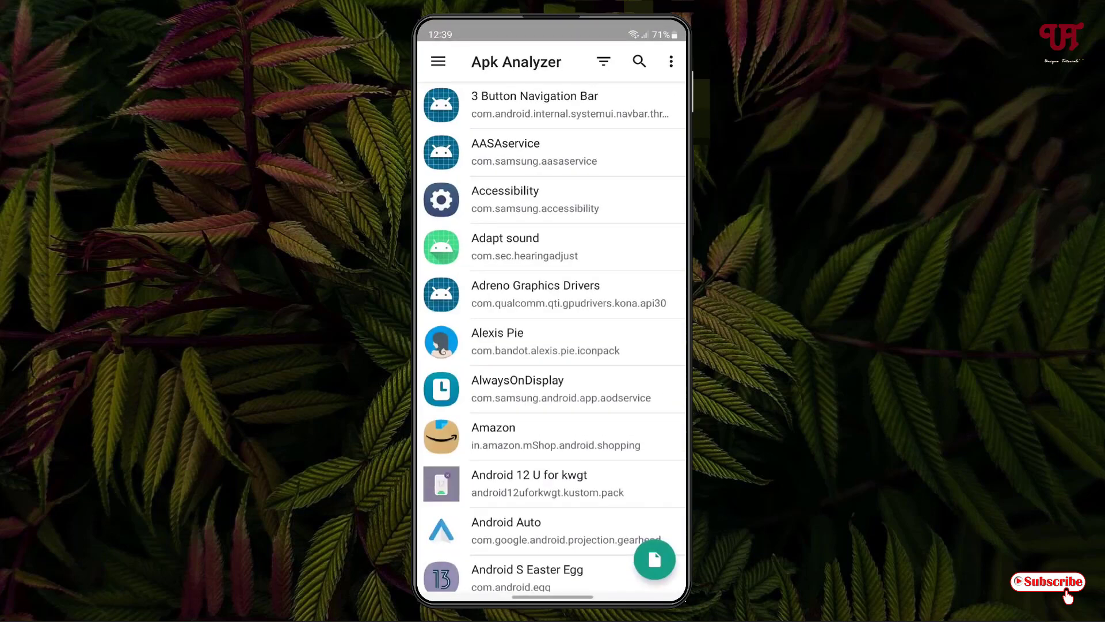